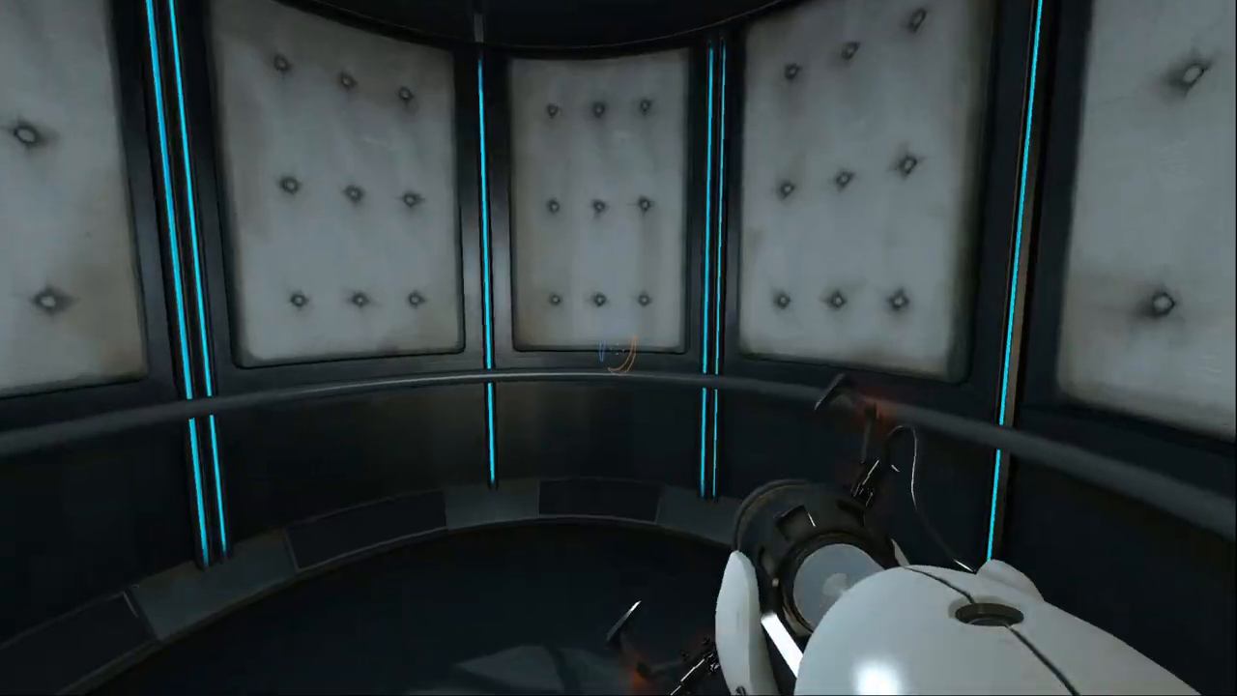
pyautogui.moveTo(619, 348)
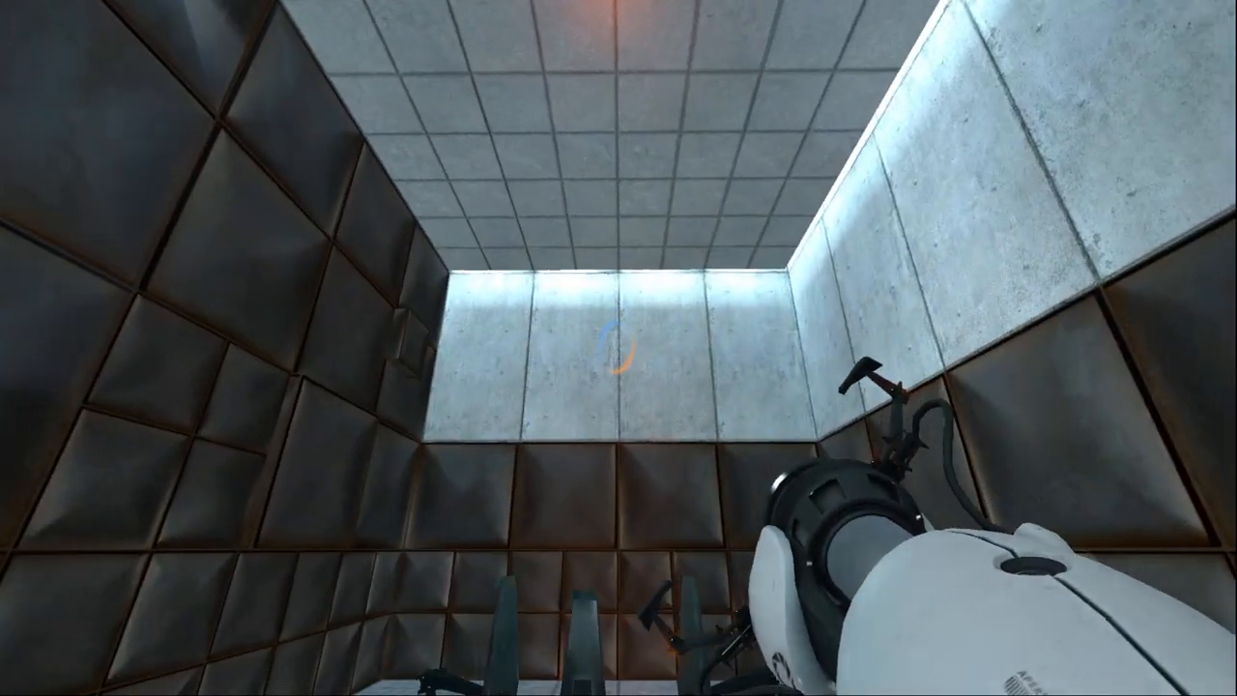
pyautogui.click(609, 348)
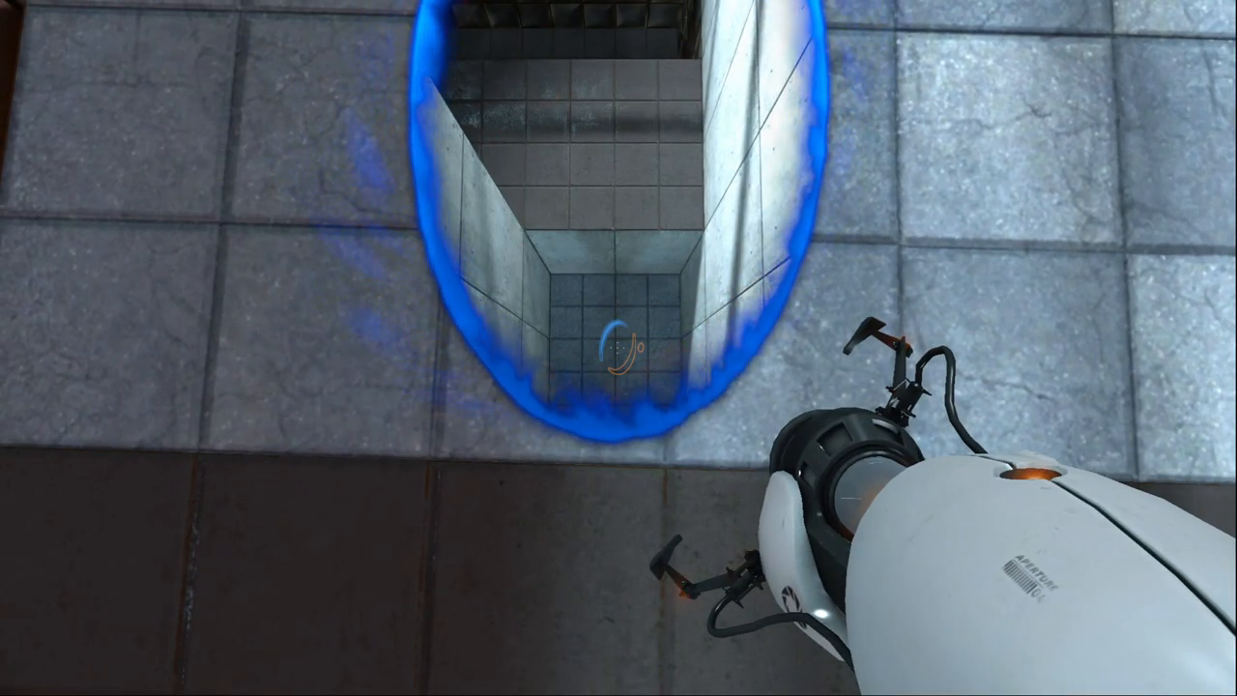
pyautogui.moveTo(618, 348)
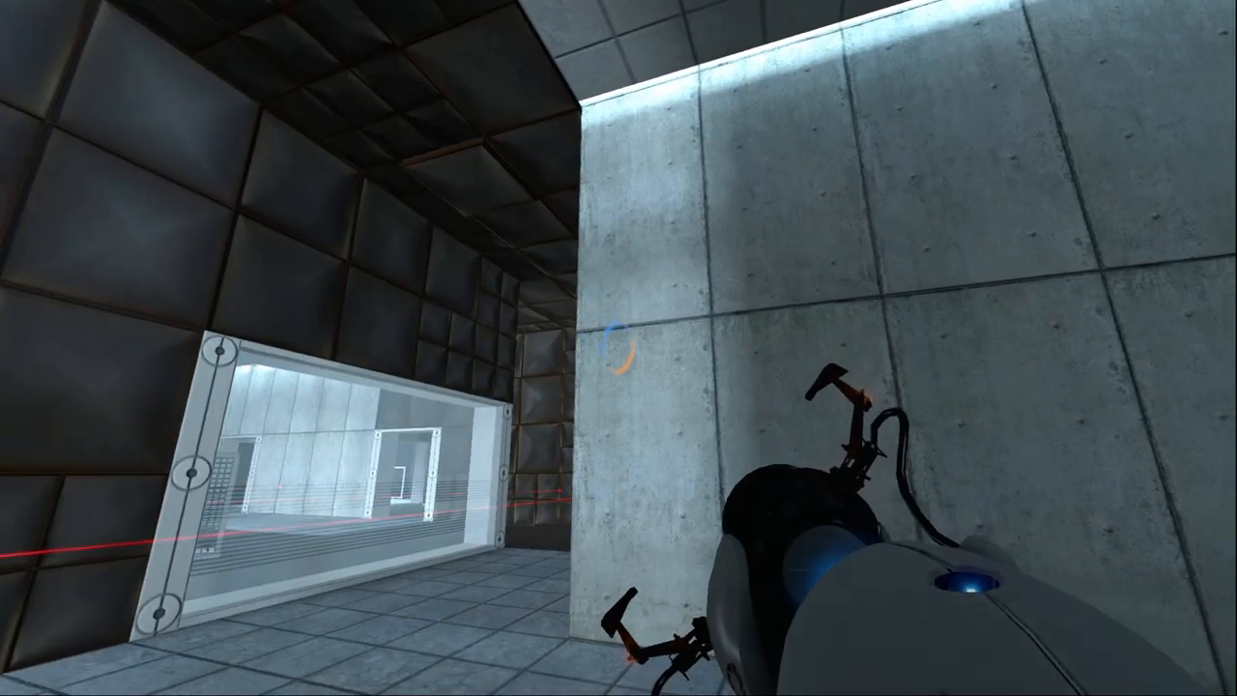
pyautogui.moveTo(619, 348)
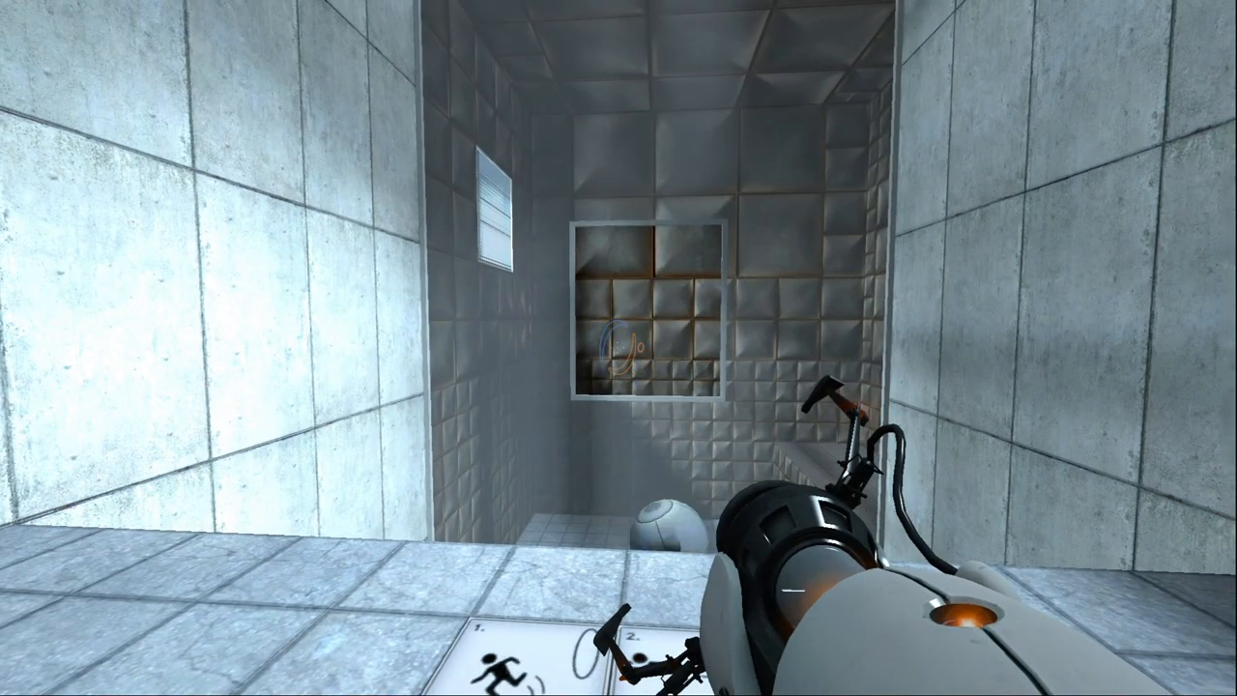
pyautogui.click(618, 348)
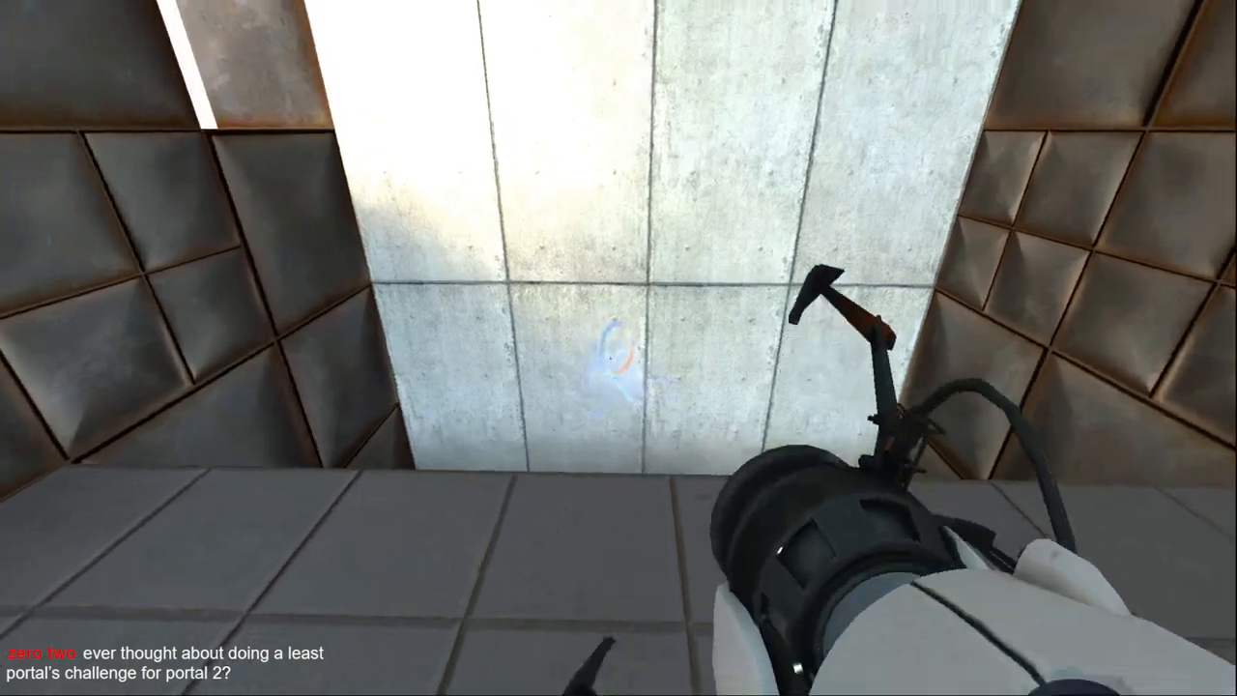
pyautogui.moveTo(619, 348)
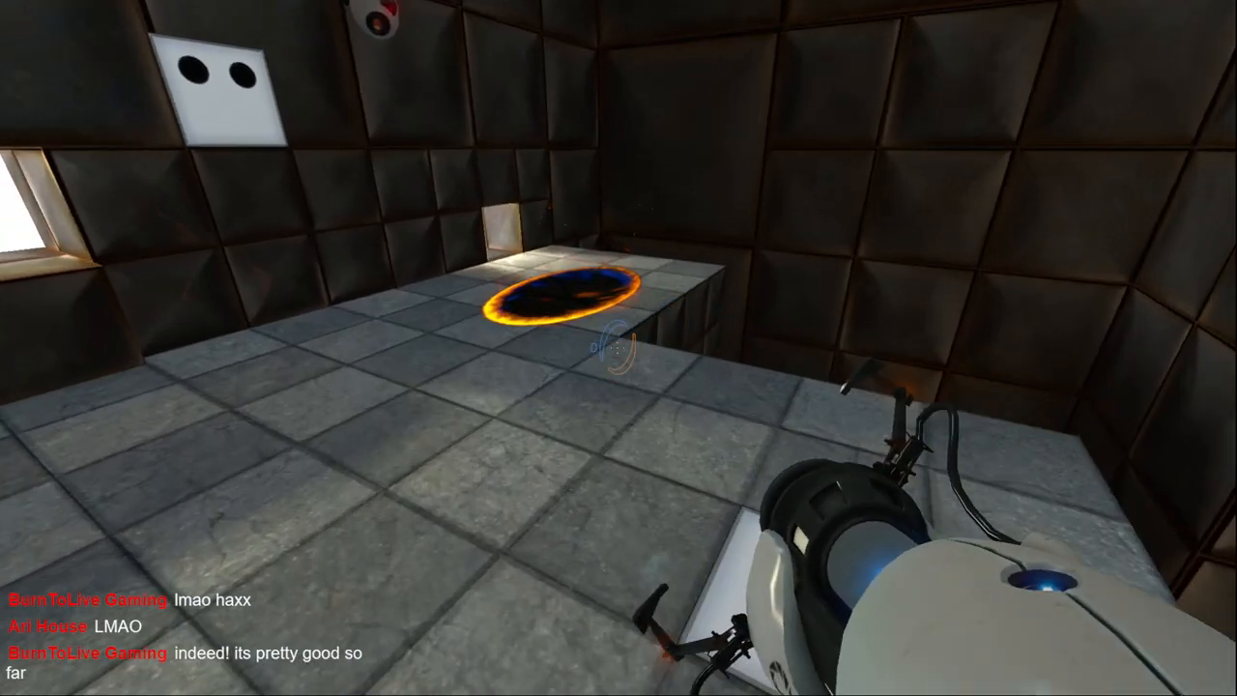
pyautogui.moveTo(619, 348)
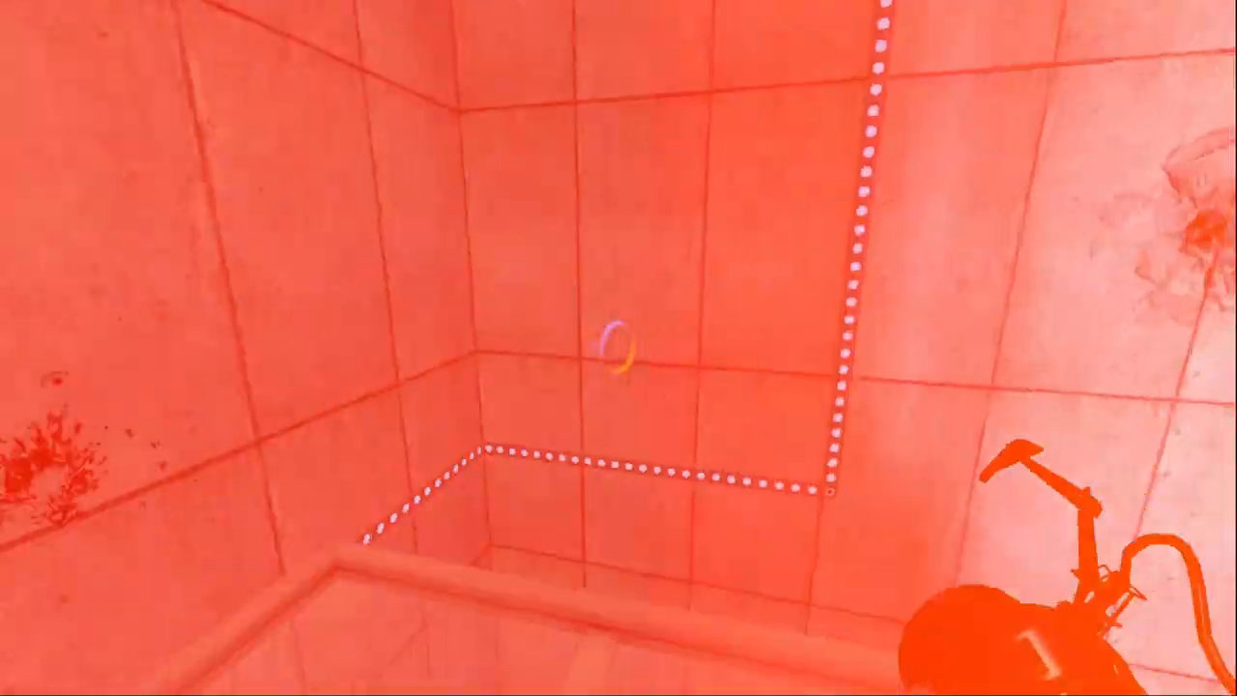
pyautogui.press('Escape')
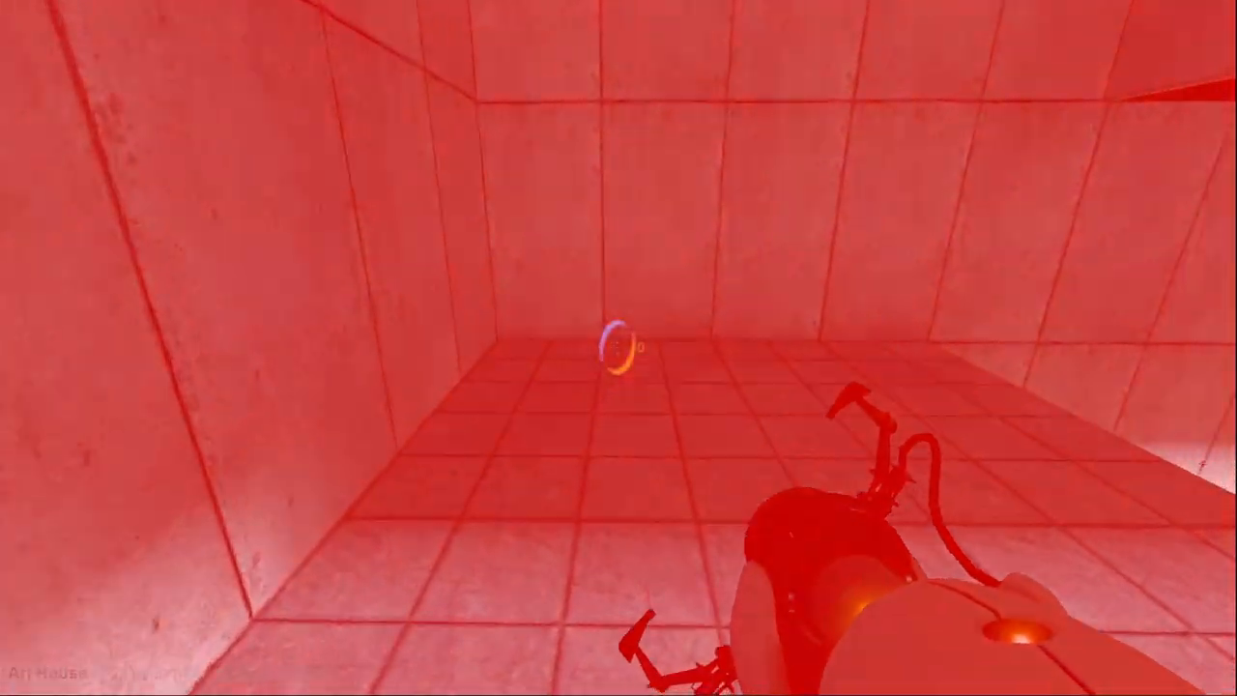
pyautogui.click(609, 348)
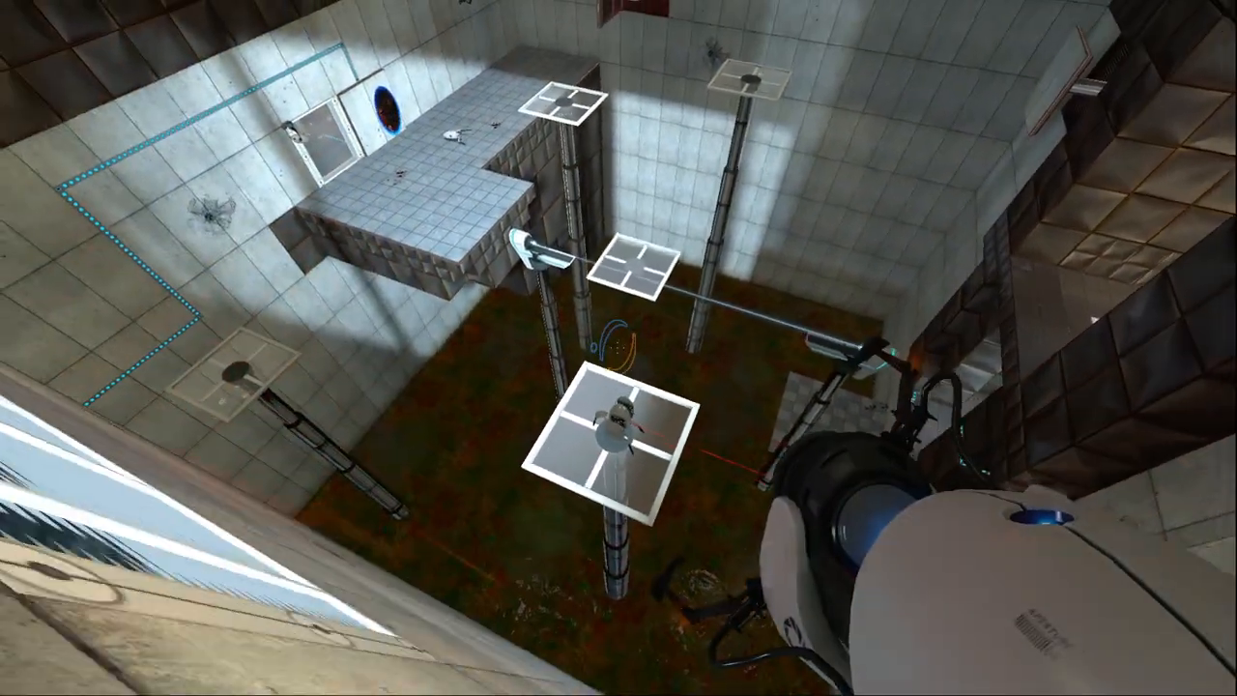
pyautogui.moveTo(618, 348)
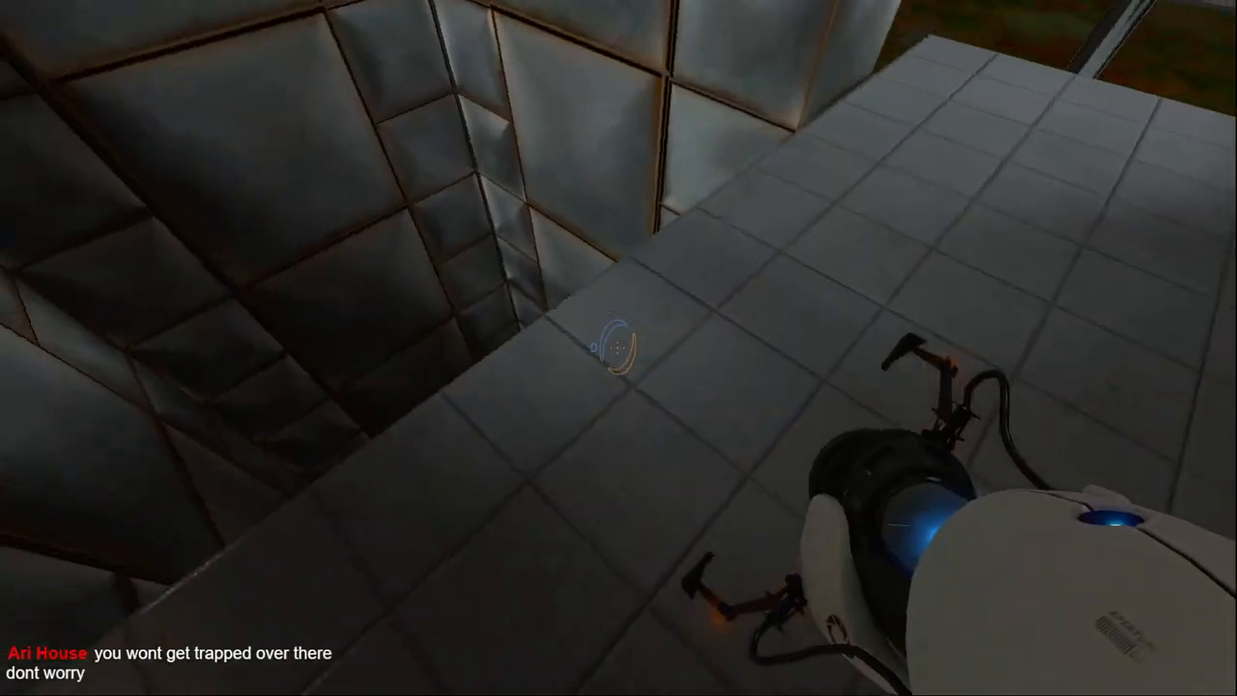
pyautogui.moveTo(619, 348)
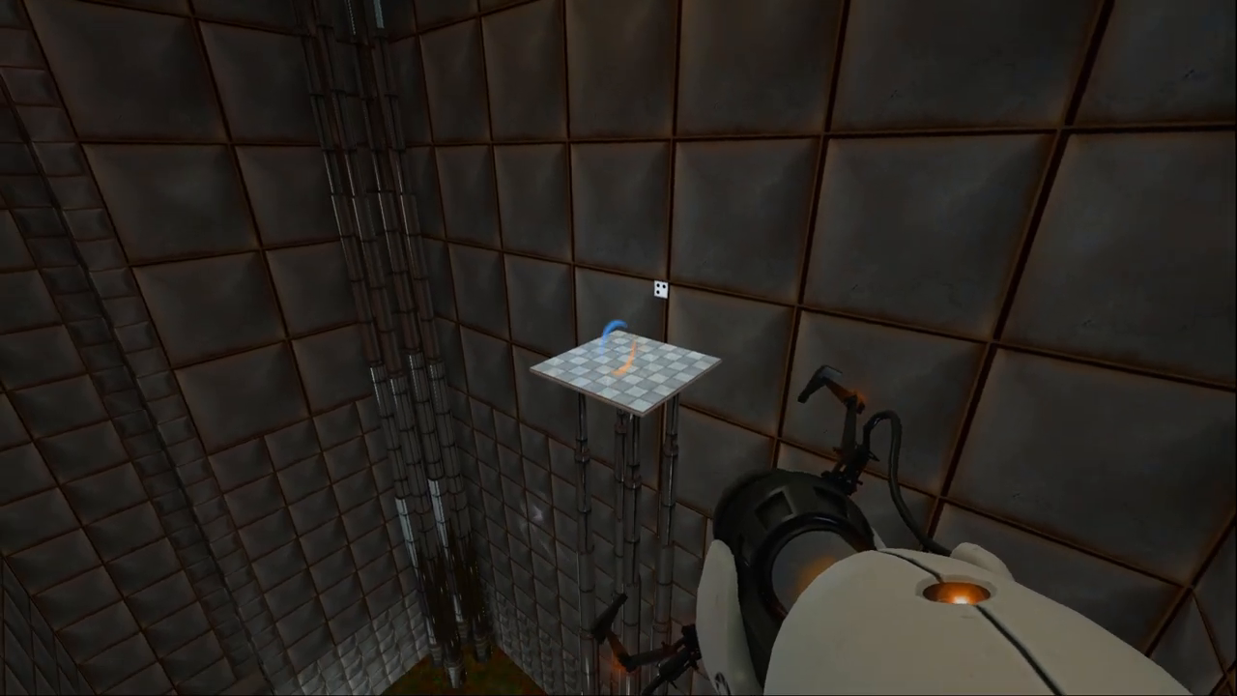
pyautogui.moveTo(619, 348)
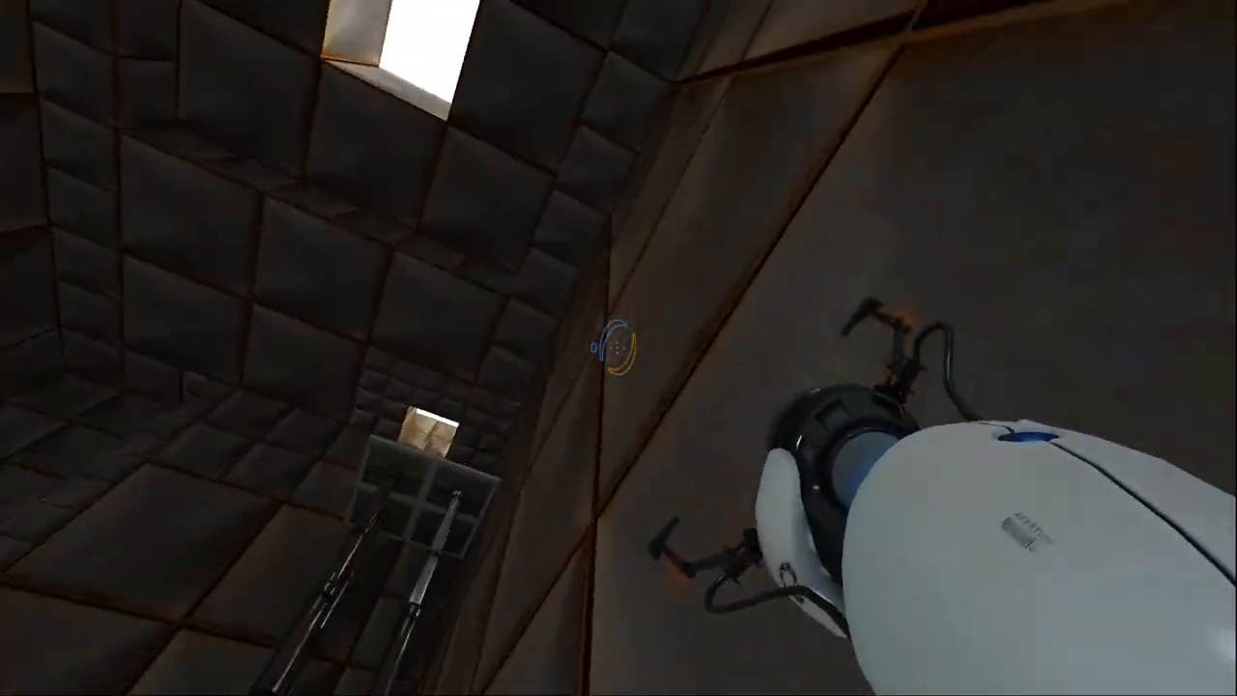